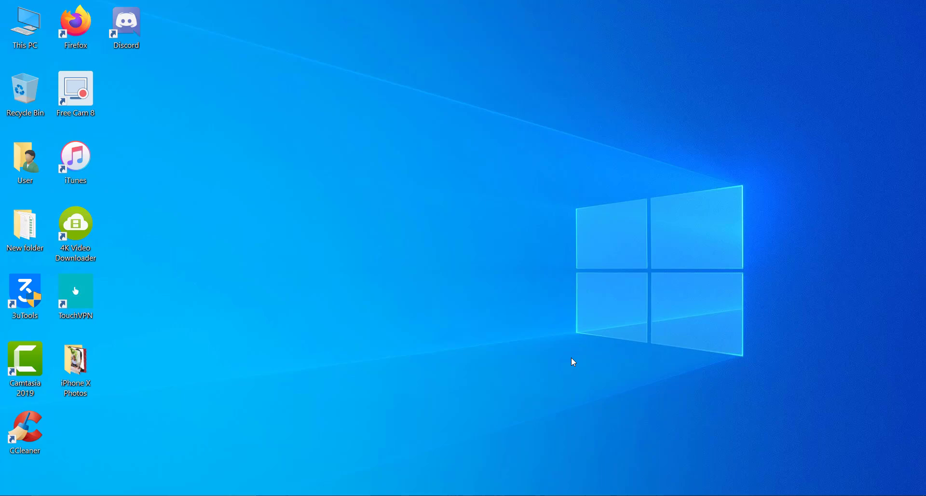
{"action": "mouse_move", "coordinate": [593, 416]}
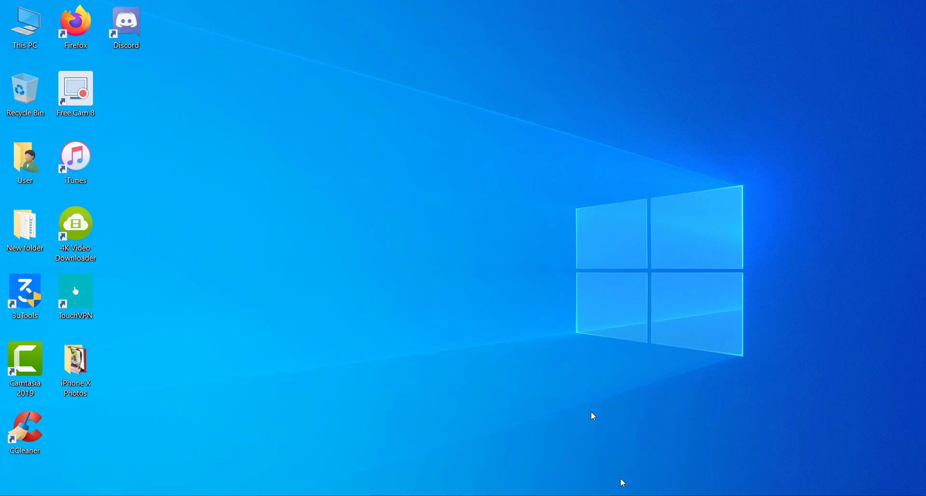
{"action": "mouse_move", "coordinate": [568, 402]}
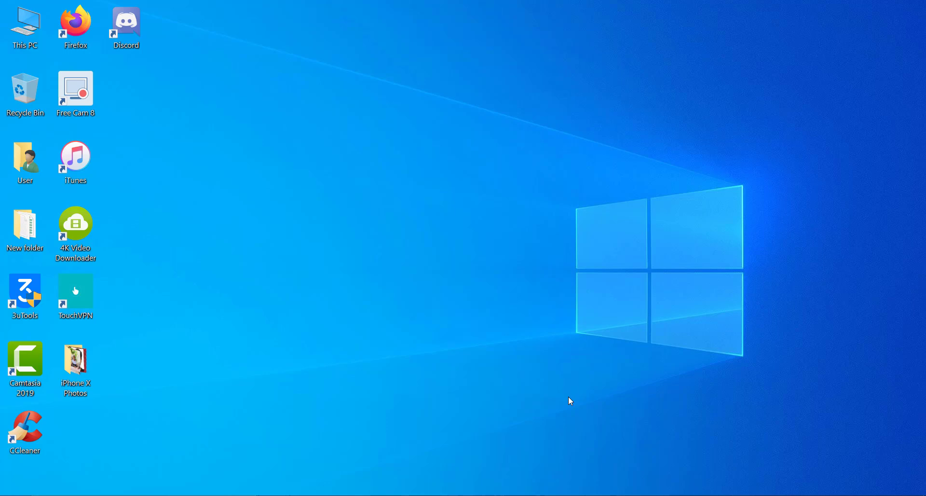
{"action": "mouse_move", "coordinate": [566, 384]}
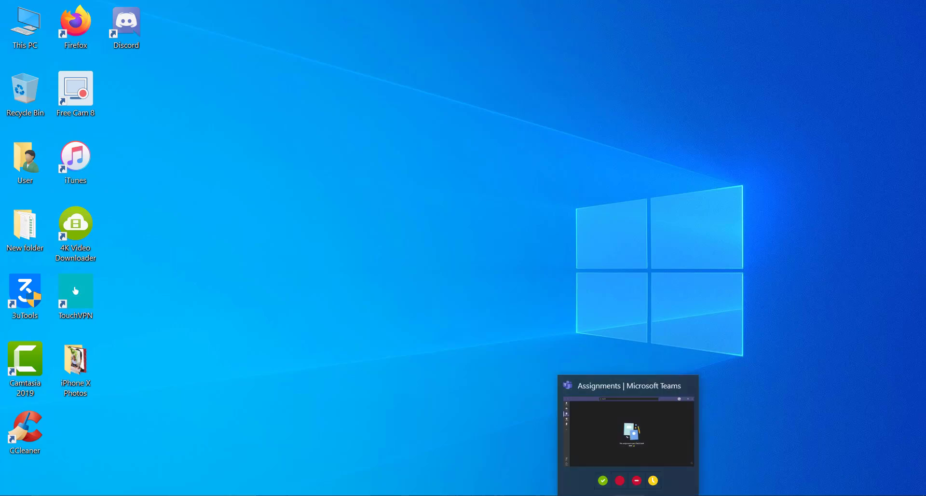
- Bring the Teams Assignments window forward and open the profile avatar's account menu
{"action": "left_click", "coordinate": [628, 424]}
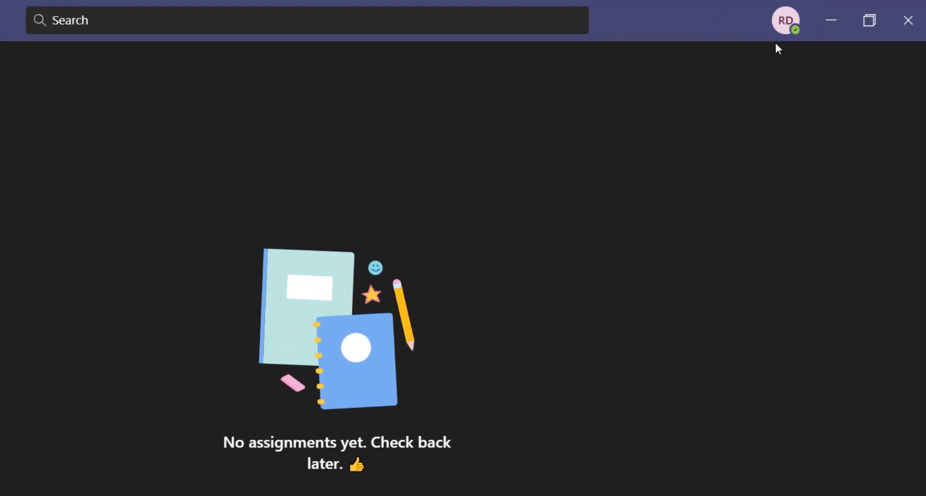
{"action": "left_click", "coordinate": [785, 21]}
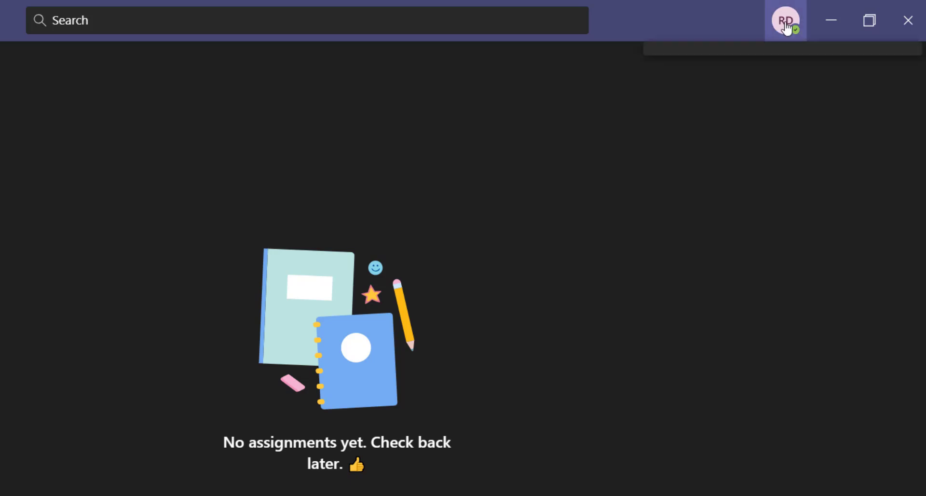
{"action": "left_click", "coordinate": [786, 20]}
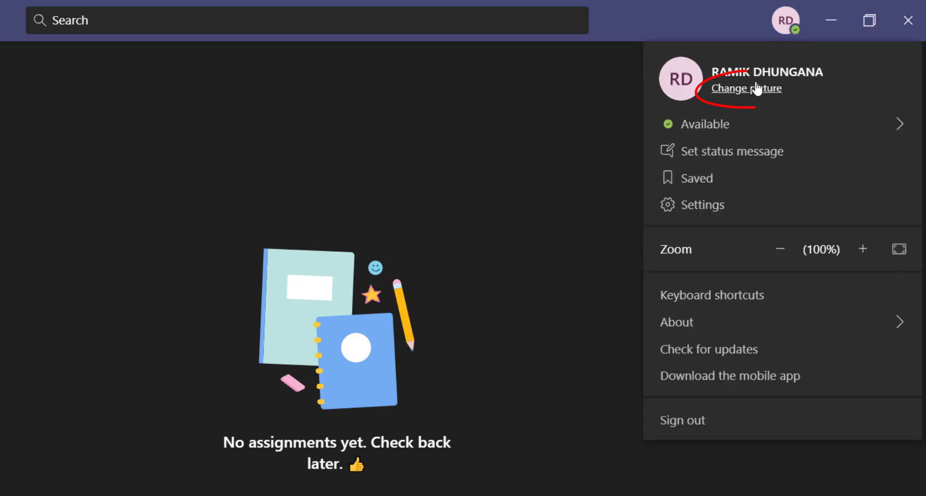
- Choose 'Change picture' from the account menu to open the profile picture dialog
{"action": "left_click", "coordinate": [746, 88]}
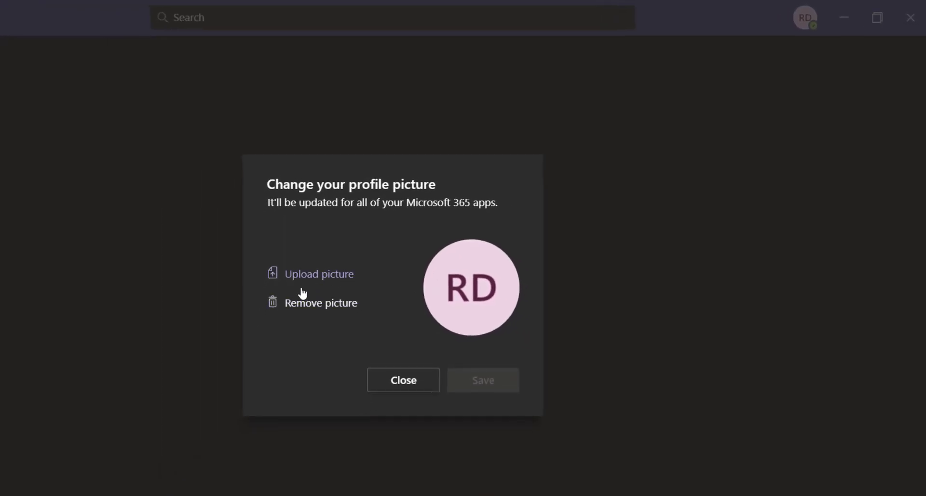
{"action": "mouse_move", "coordinate": [320, 303]}
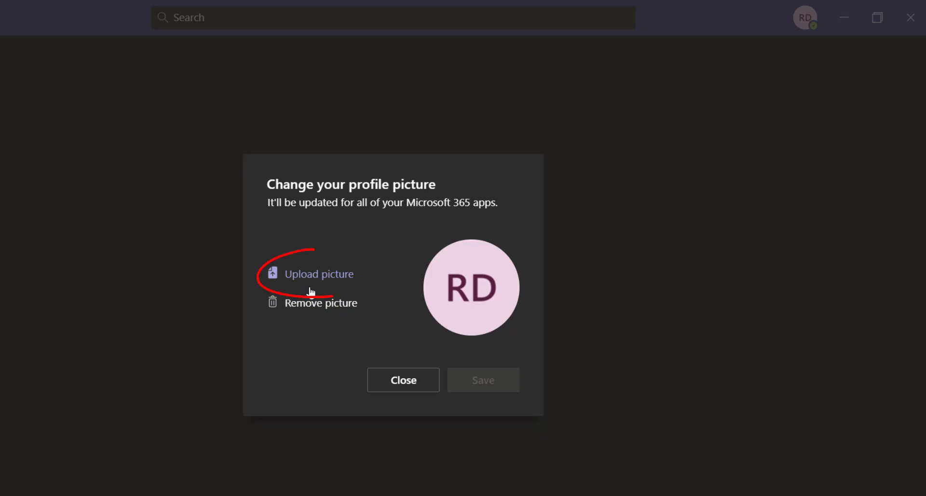
- Upload the Pic photo from the Desktop and save it as the profile picture
{"action": "left_click", "coordinate": [318, 273]}
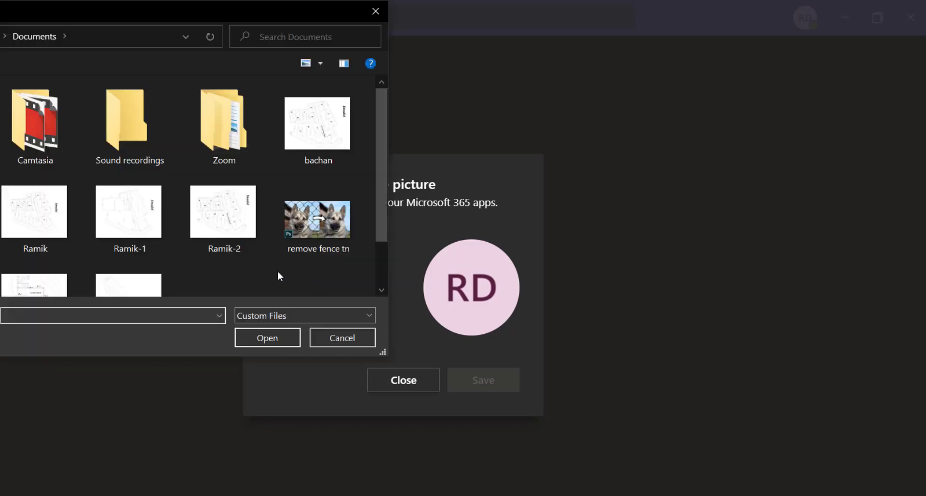
{"action": "mouse_move", "coordinate": [224, 288]}
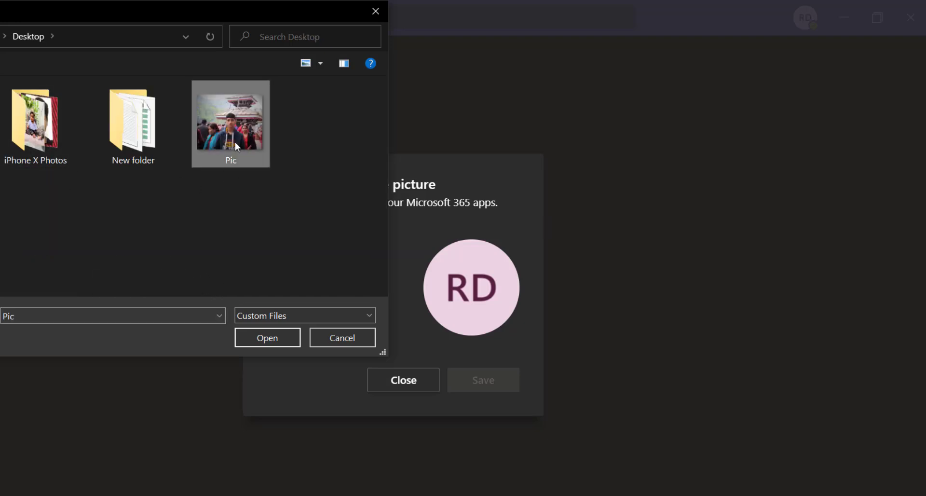
{"action": "left_click", "coordinate": [267, 337]}
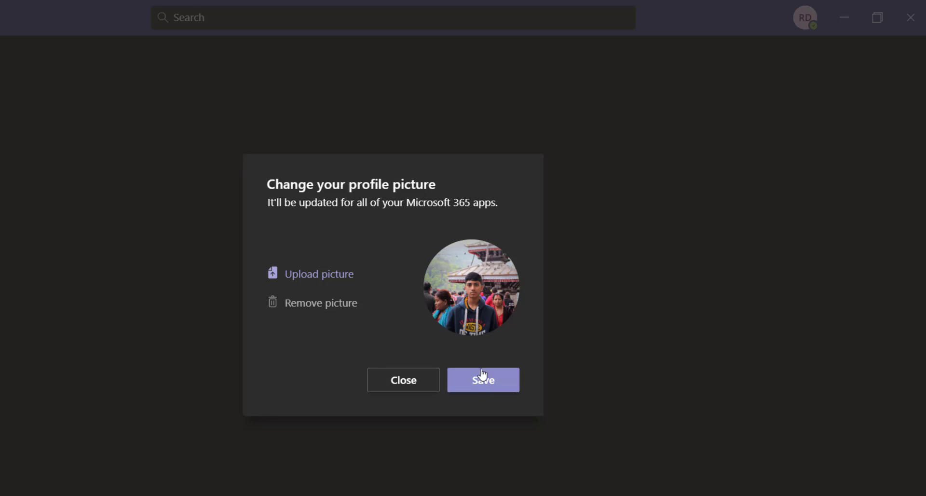
{"action": "left_click", "coordinate": [320, 303]}
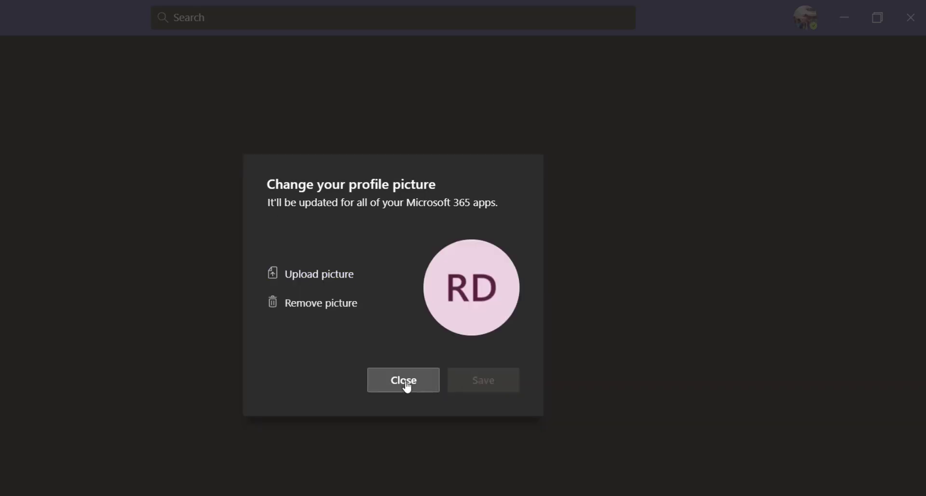
- Close the picture dialog, confirm the new avatar in the account menu, and cancel the file picker
{"action": "left_click", "coordinate": [403, 380]}
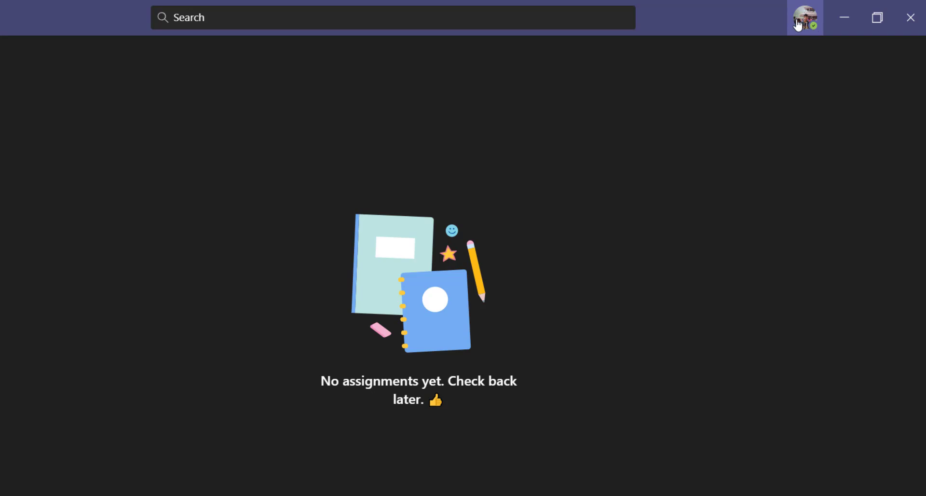
{"action": "left_click", "coordinate": [805, 17]}
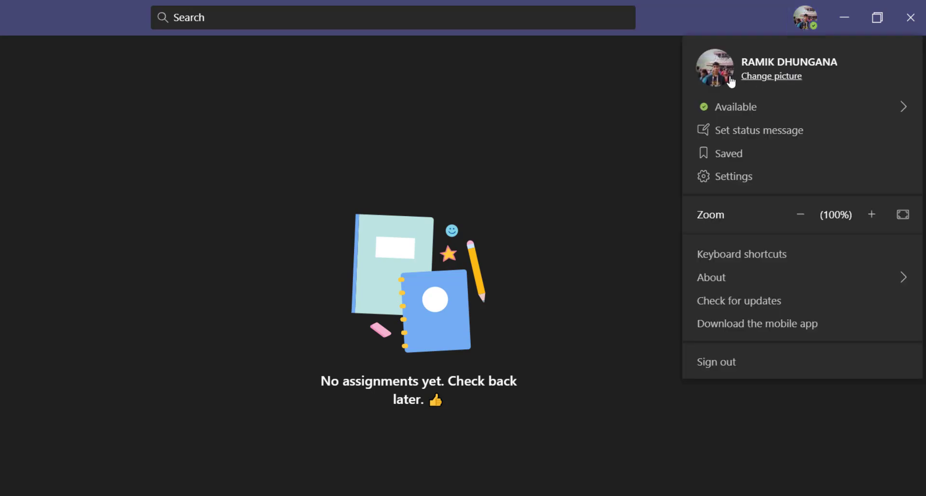
{"action": "mouse_move", "coordinate": [724, 73]}
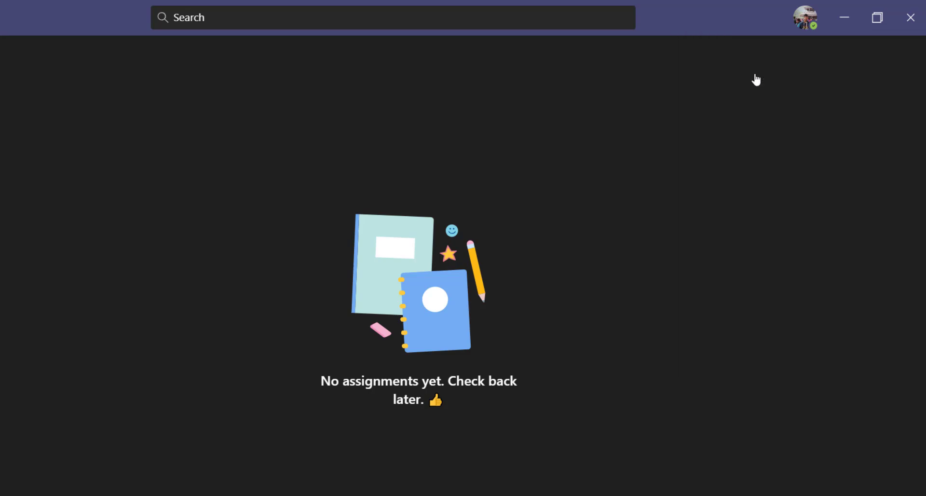
{"action": "left_click", "coordinate": [805, 17]}
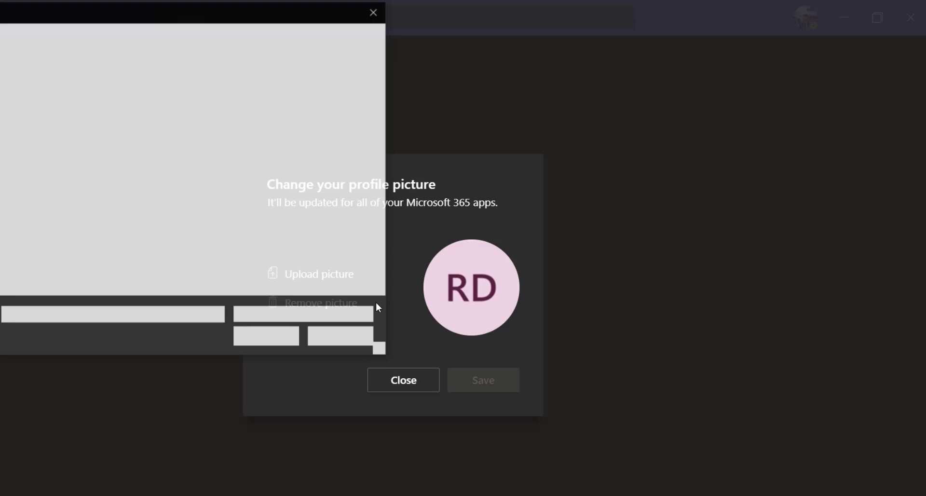
{"action": "left_click", "coordinate": [318, 273]}
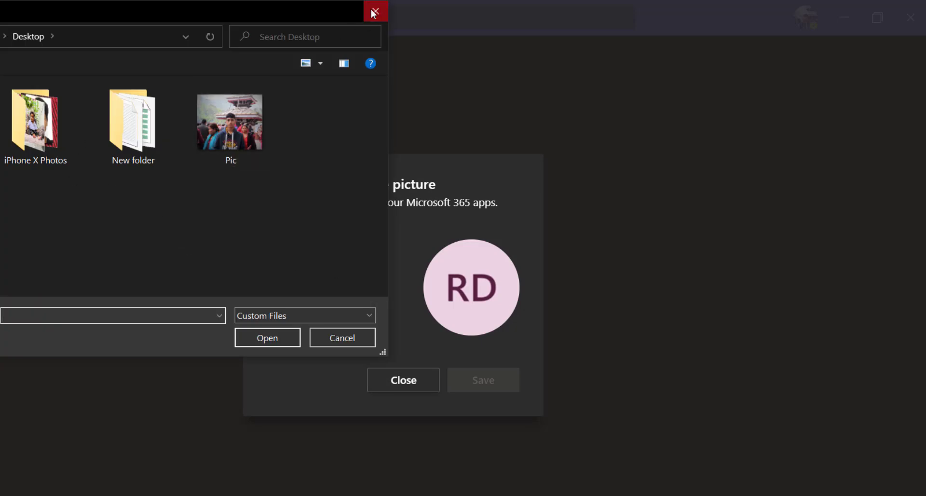
{"action": "left_click", "coordinate": [374, 11]}
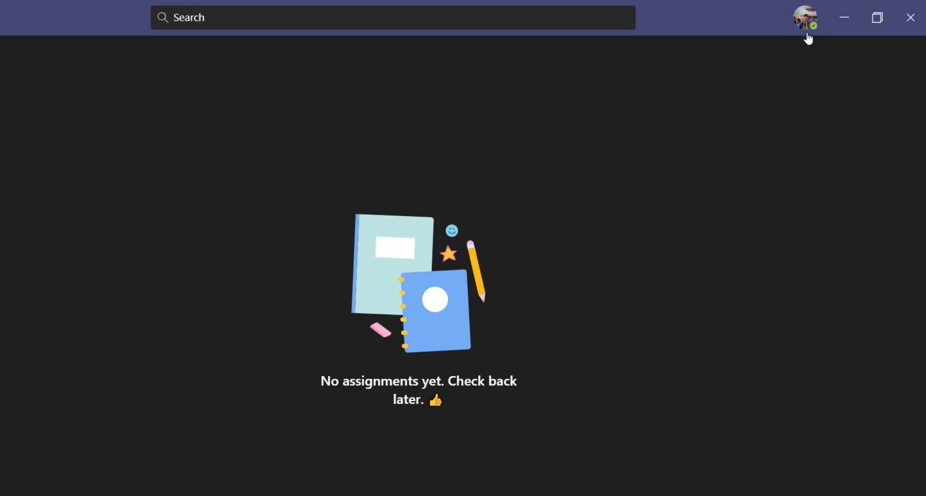
- Reopen the account menu to view the uploaded photo beside the account name
{"action": "left_click", "coordinate": [805, 17]}
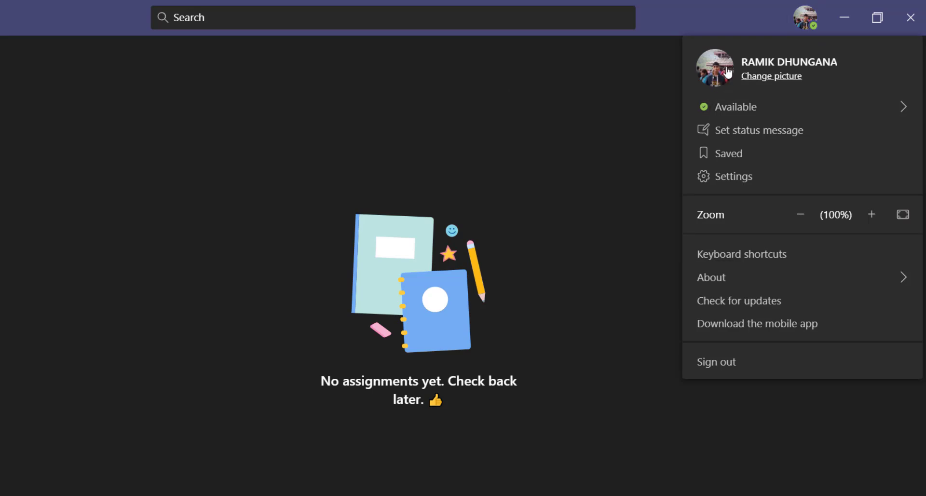
{"action": "mouse_move", "coordinate": [736, 84]}
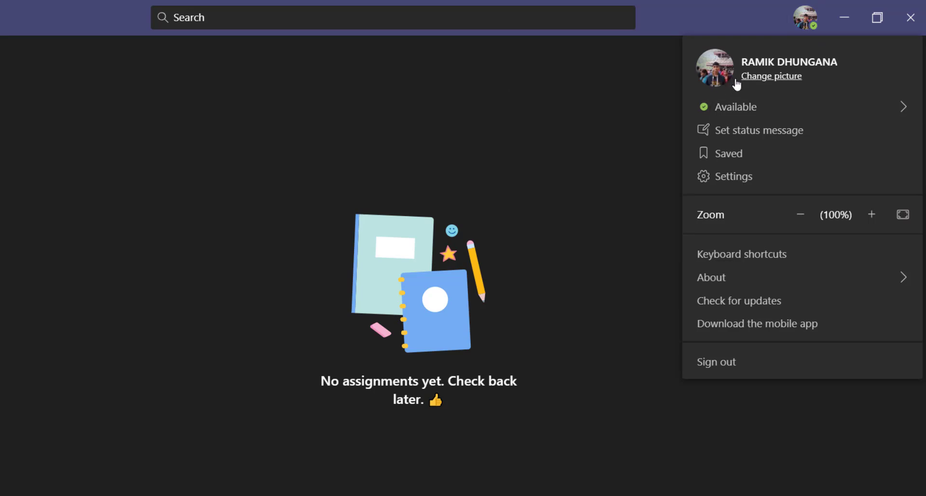